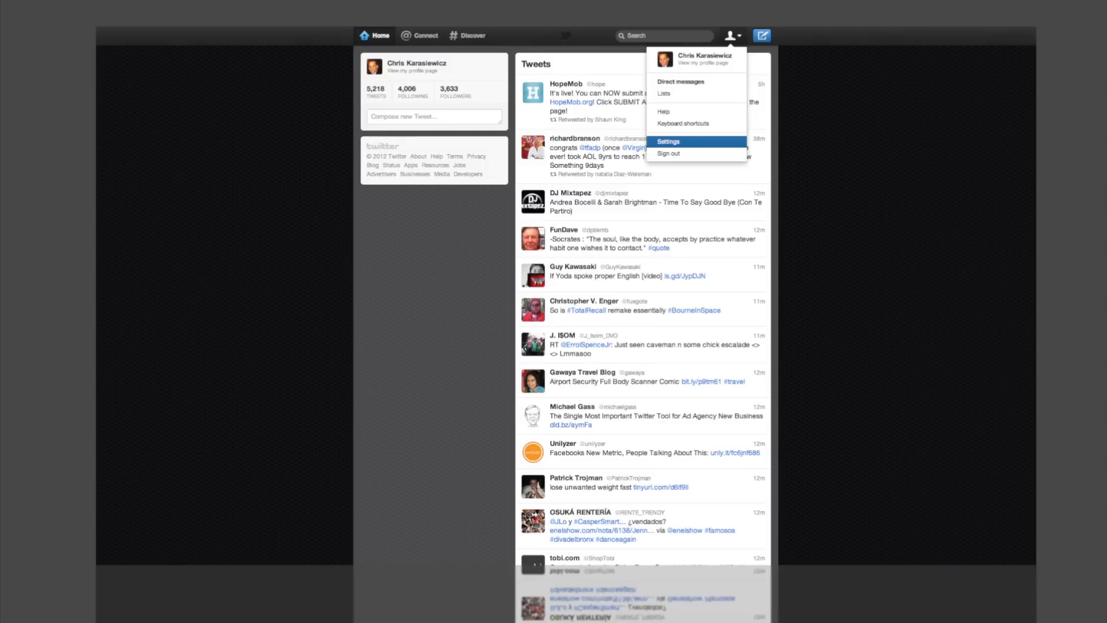
Step: Open the Twitter profile menu and choose Settings
{"action": "left_click", "coordinate": [666, 141]}
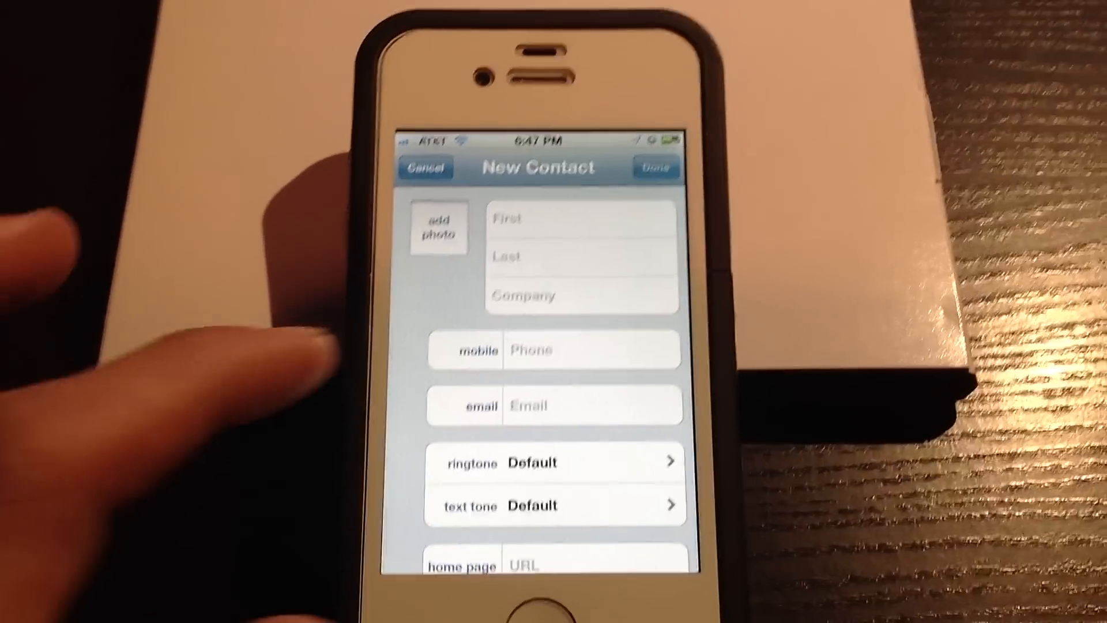
Step: Create contact 'Twitter' with mobile number 40404 and save it
{"action": "left_click", "coordinate": [579, 220]}
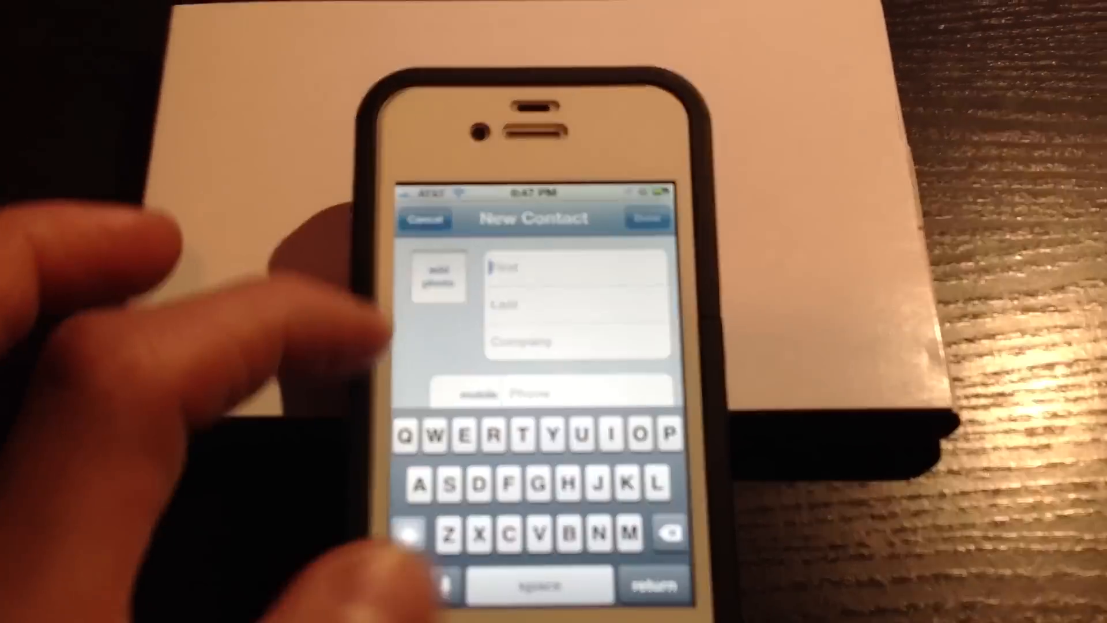
{"action": "type", "text": "Twi"}
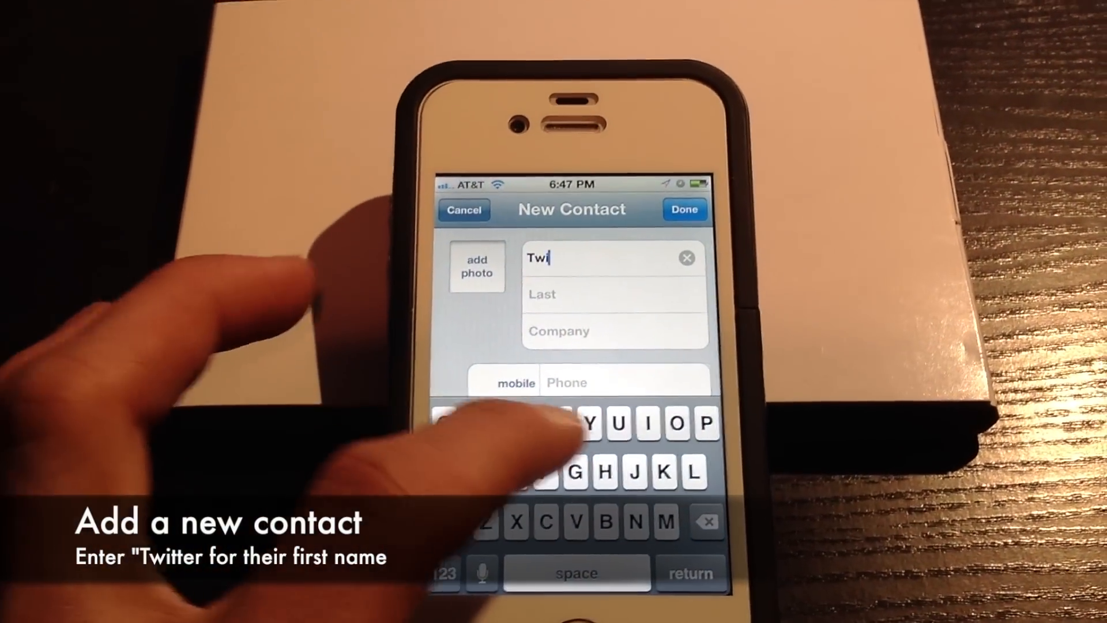
{"action": "type", "text": "tter"}
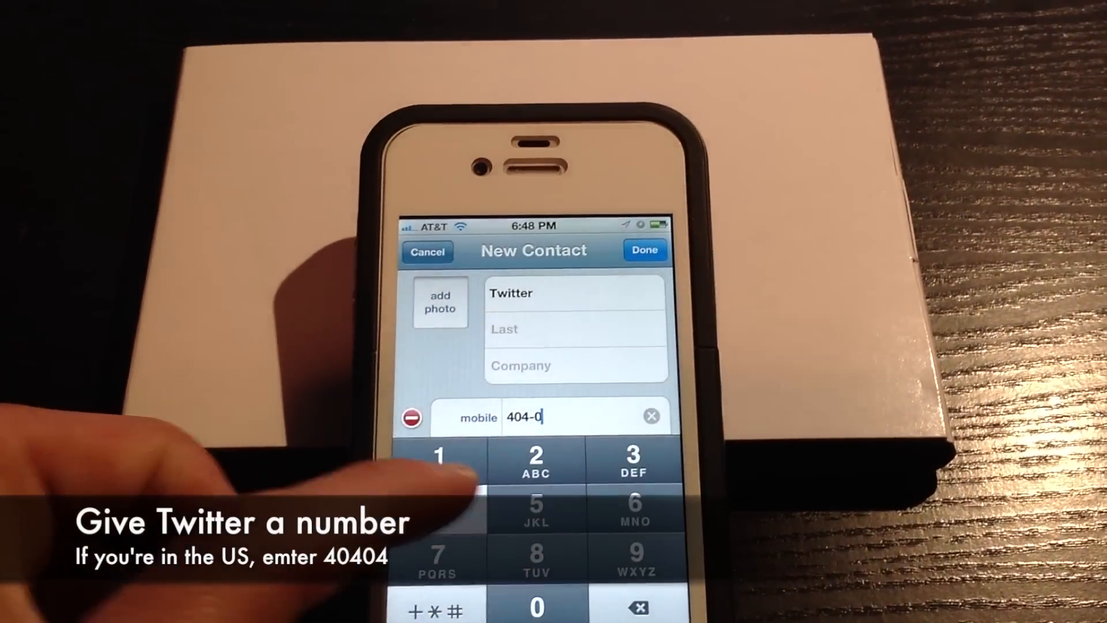
{"action": "left_click", "coordinate": [437, 463]}
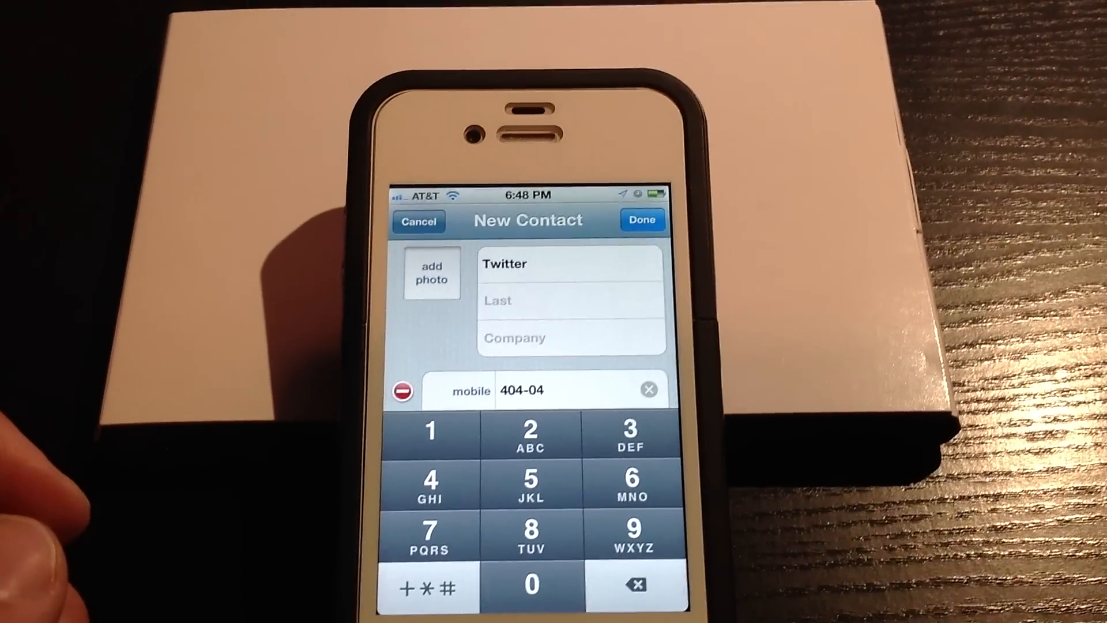
{"action": "left_click", "coordinate": [642, 220]}
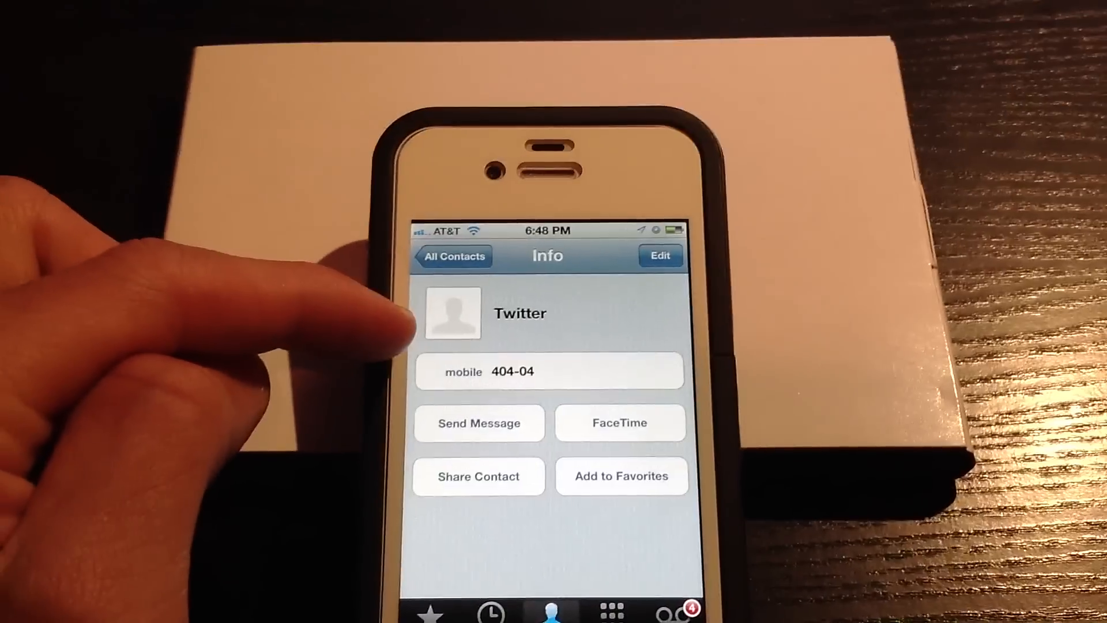